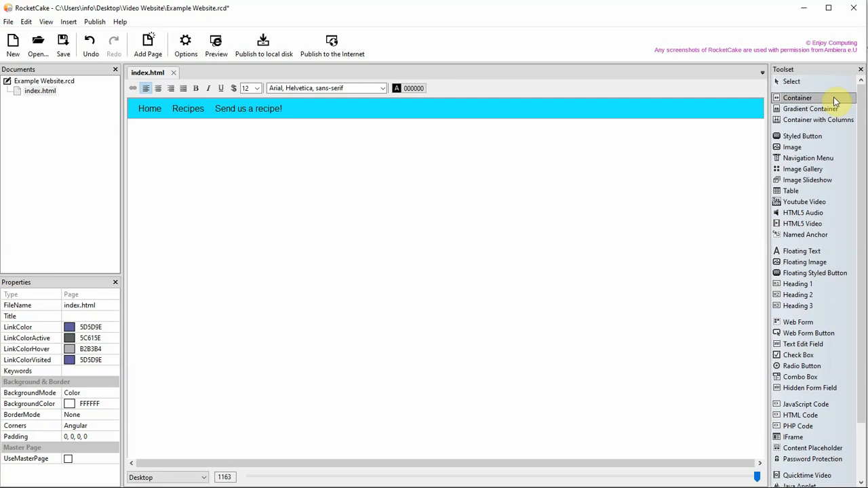
Step: Insert an empty Container from the Toolbox below the cyan navigation bar
left_click(797, 98)
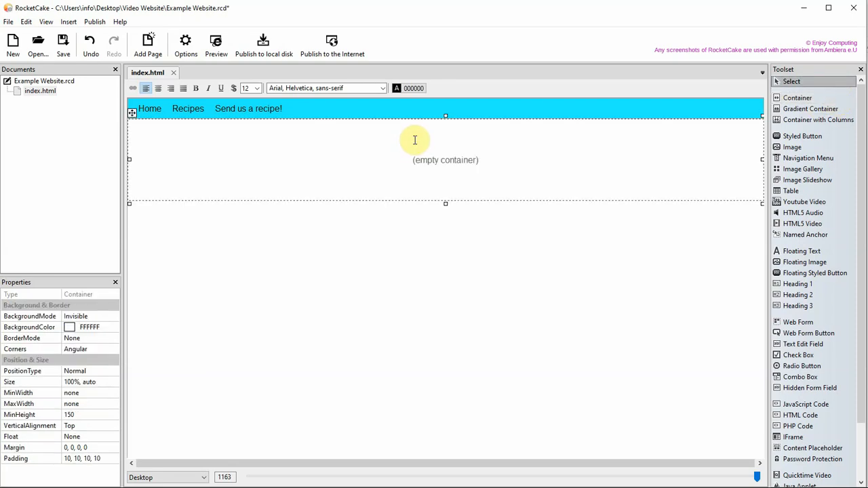
mouse_move(110, 284)
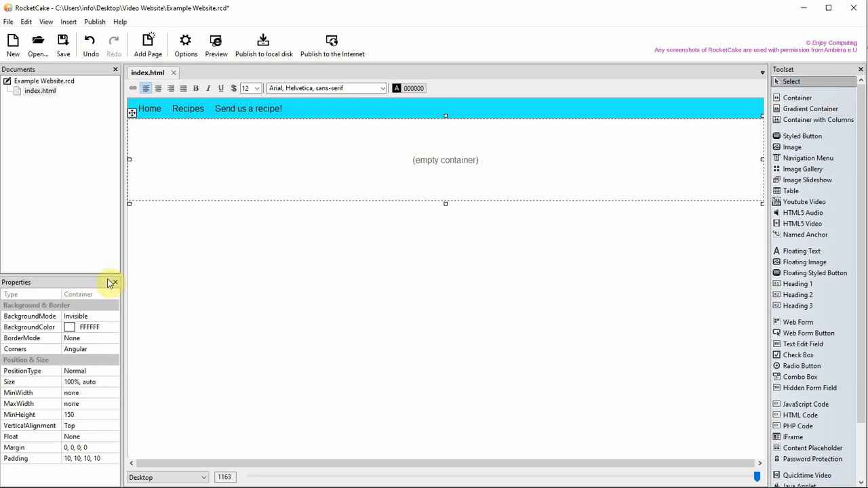
Step: Give the container a solid light green background colour
left_click(114, 316)
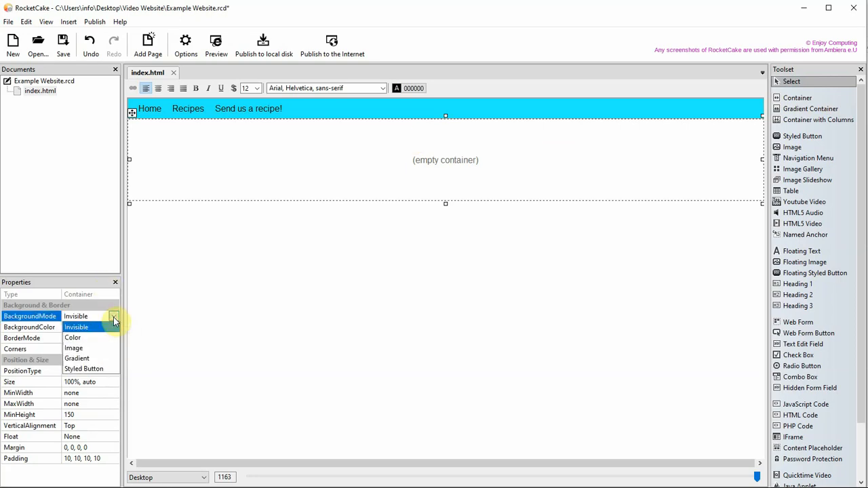
mouse_move(105, 348)
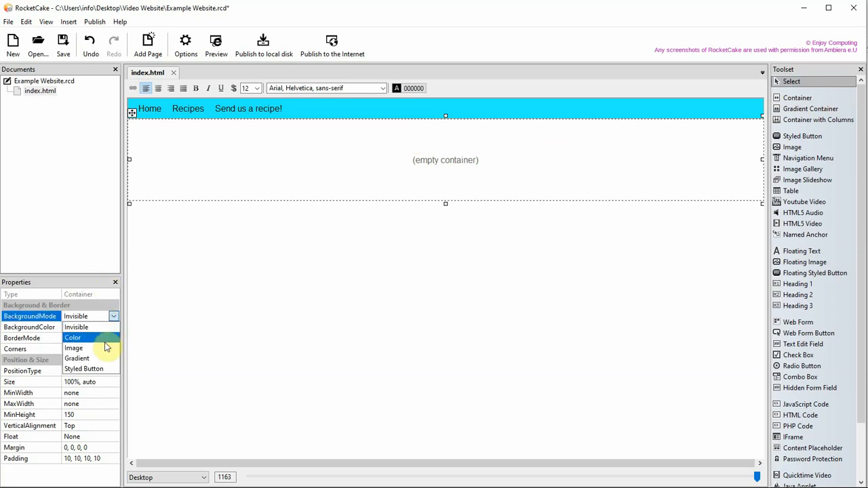
left_click(73, 338)
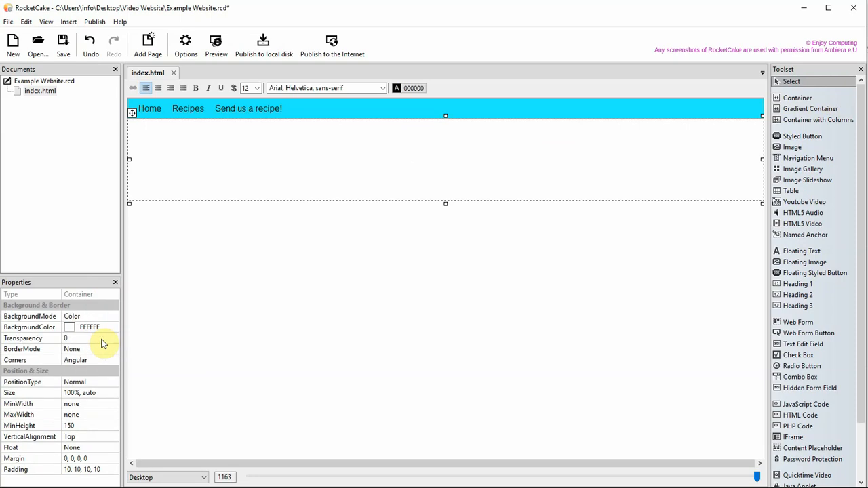
left_click(114, 327)
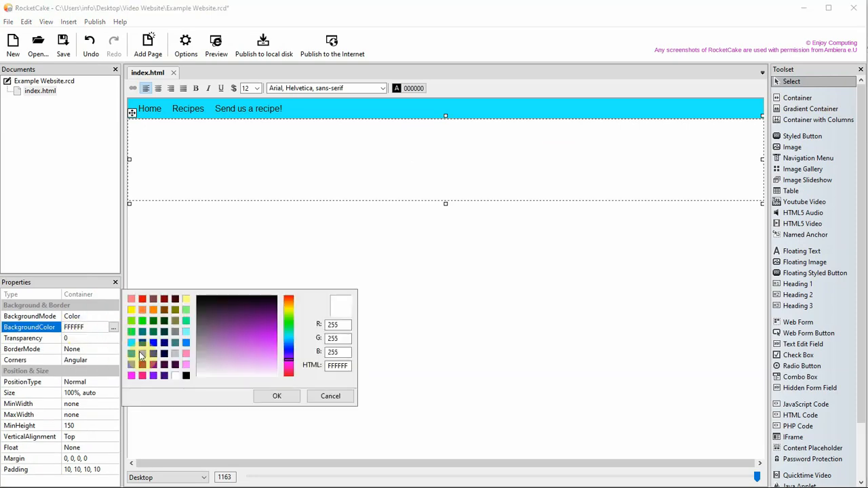
mouse_move(182, 331)
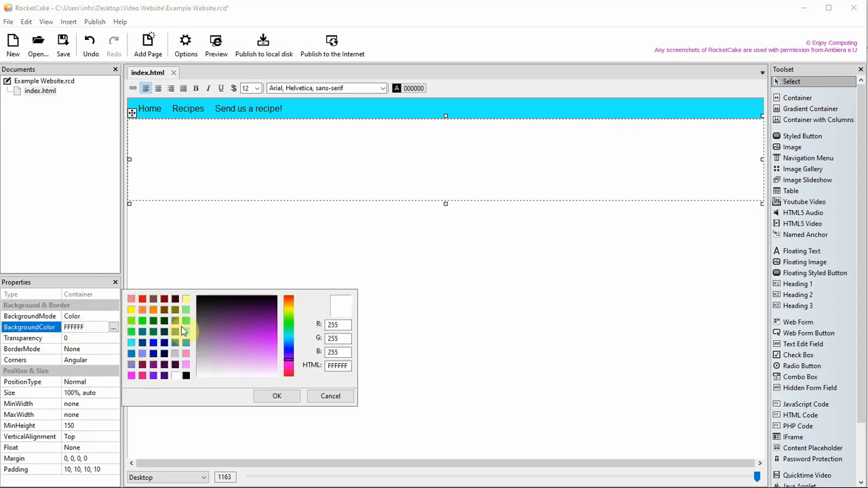
left_click(277, 396)
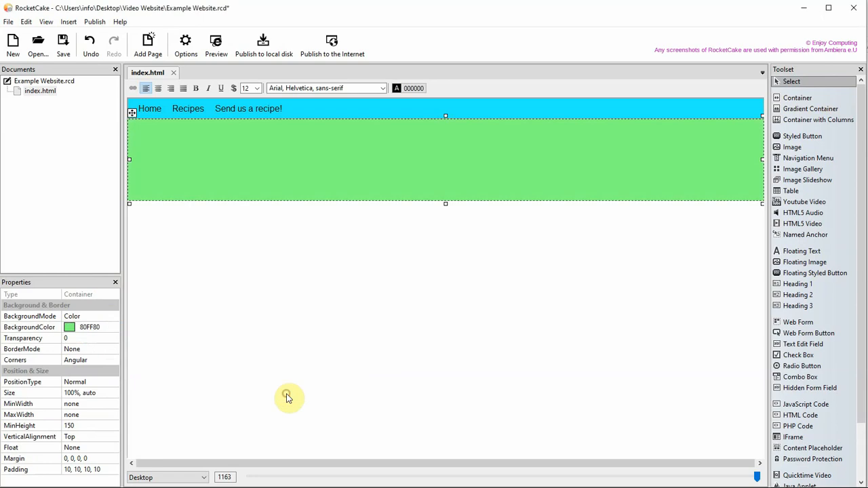
Step: Switch the container's background mode from colour to Image
left_click(88, 316)
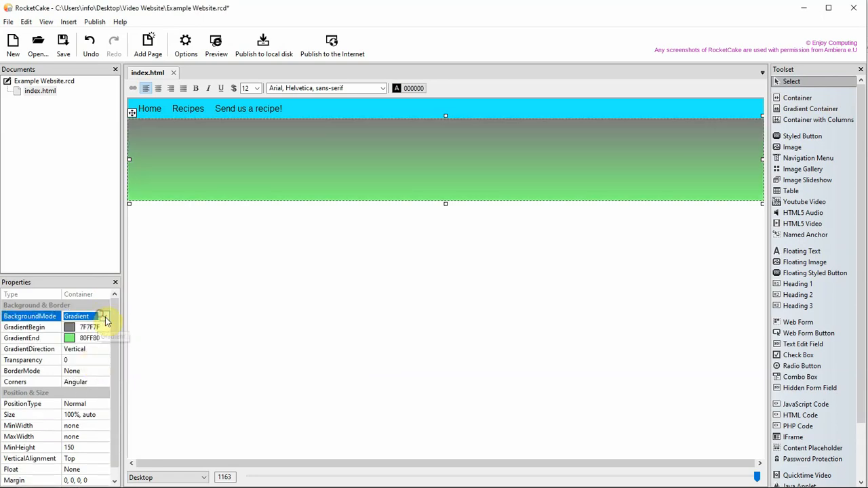
left_click(104, 317)
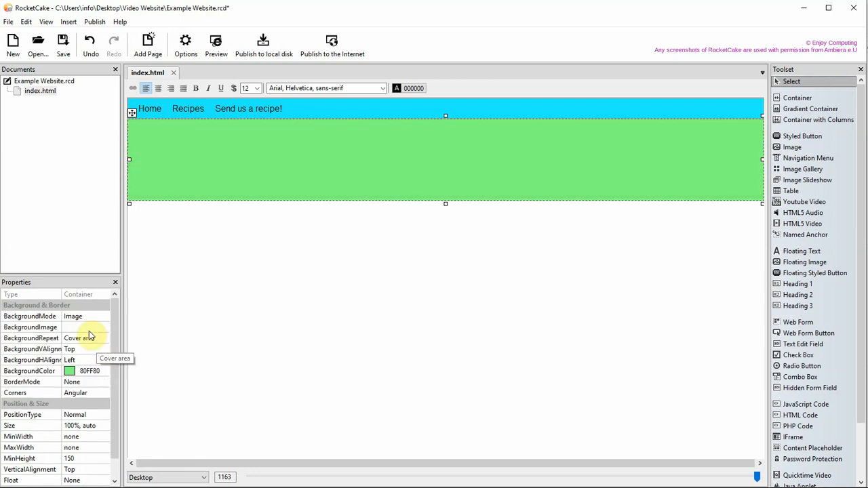
Step: Choose the raspberry photo from the Assets folder as the container's background image
left_click(84, 327)
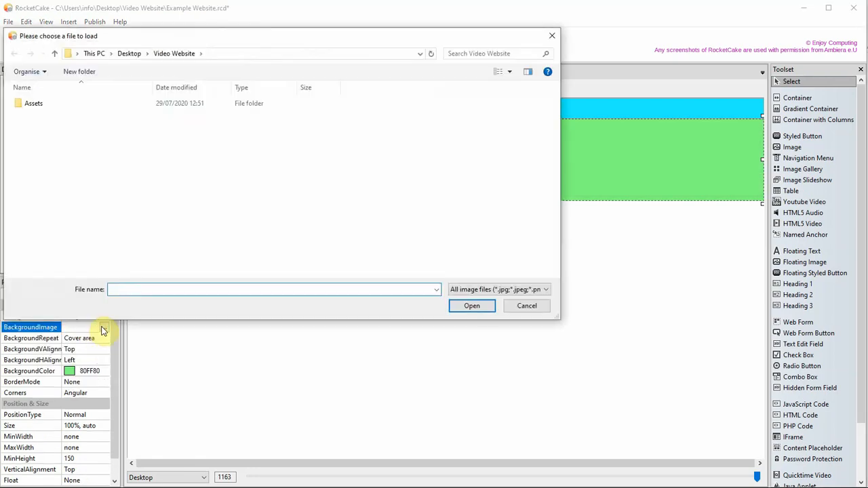
double_click(33, 104)
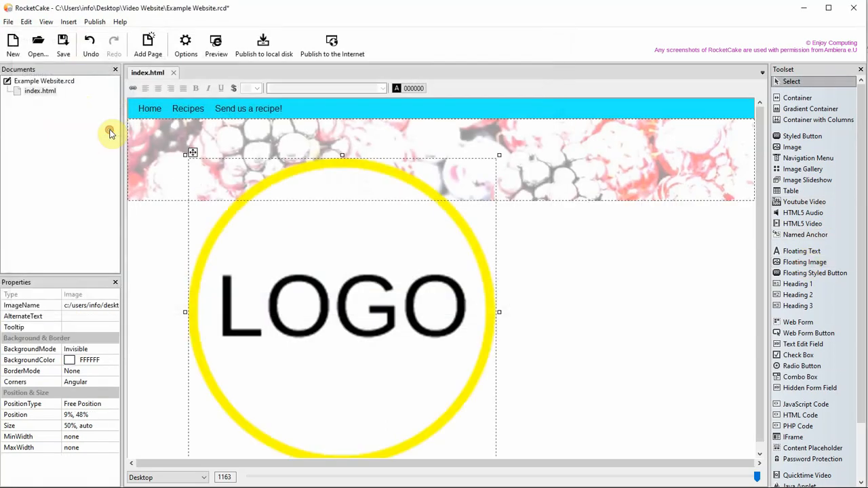
mouse_move(461, 412)
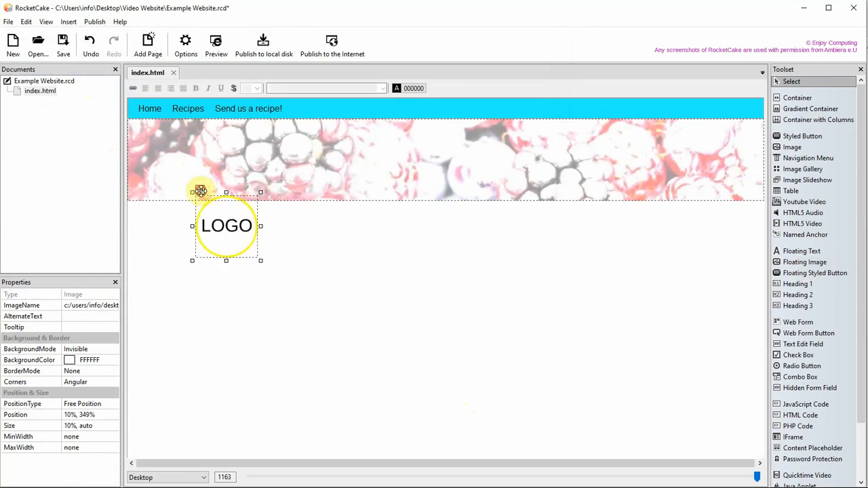
Step: Move the shrunken yellow LOGO image to the left side of the banner
left_click_drag(225, 225, 176, 163)
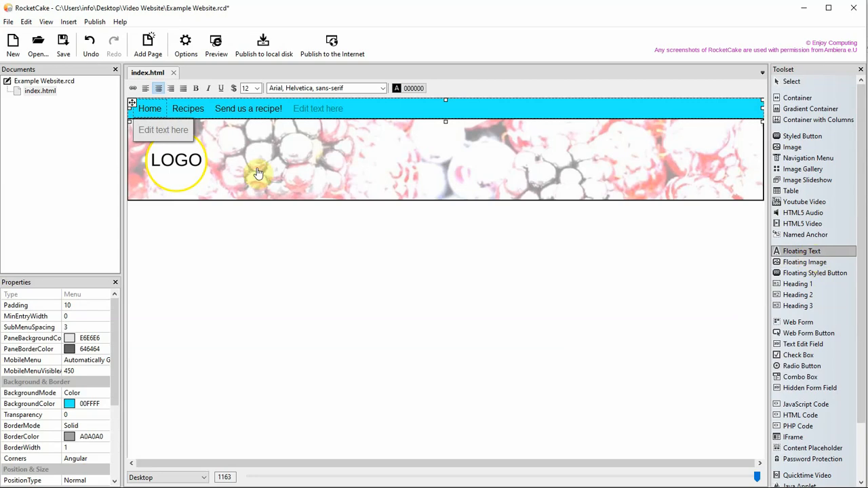
Step: Place a floating text box reading 'Recipes' in large font beside the logo
left_click(272, 166)
type("Recipes")
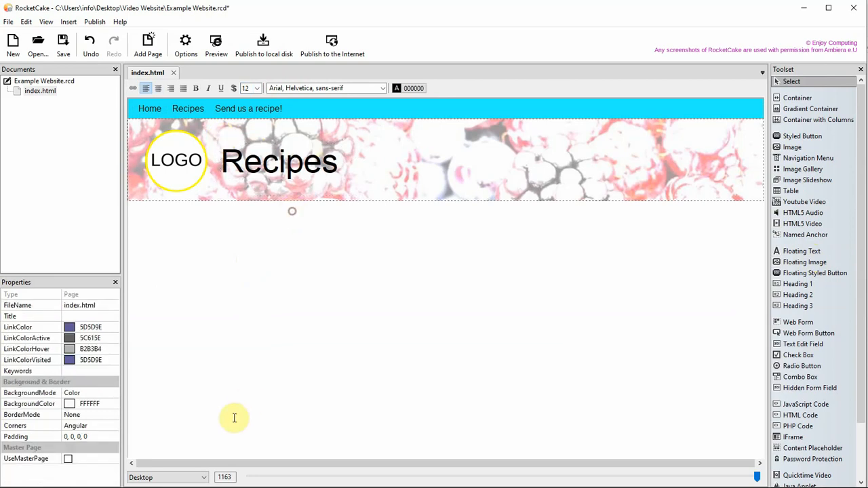
Step: Preview the page at Google Pixel phone size to check the banner's mobile layout
left_click(167, 478)
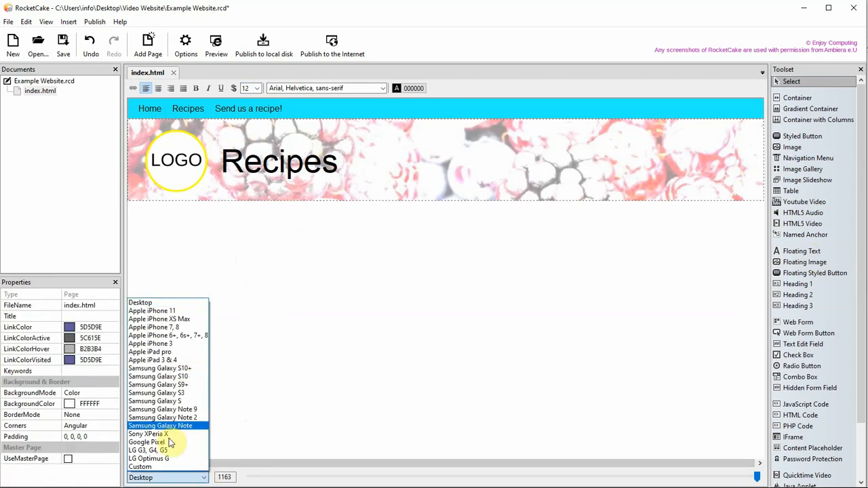
left_click(148, 442)
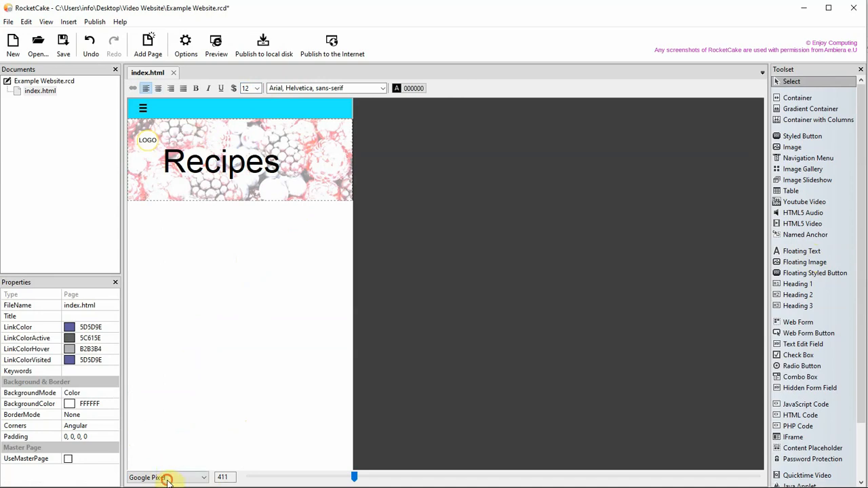
left_click(190, 478)
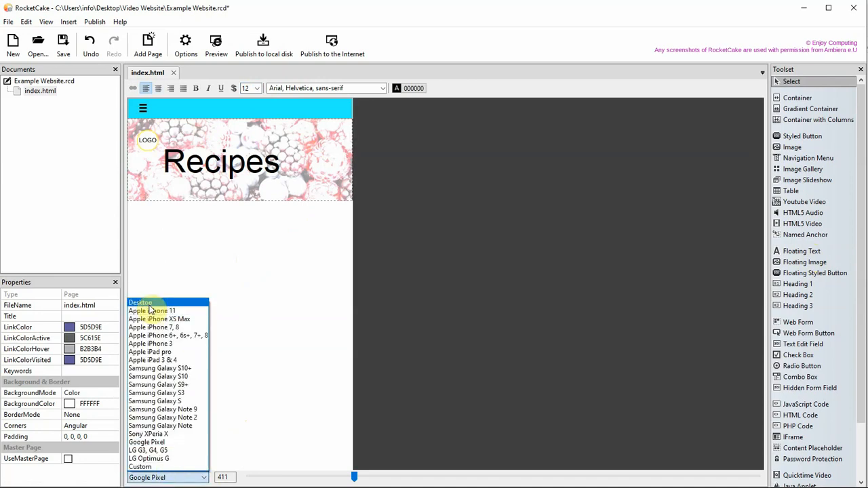